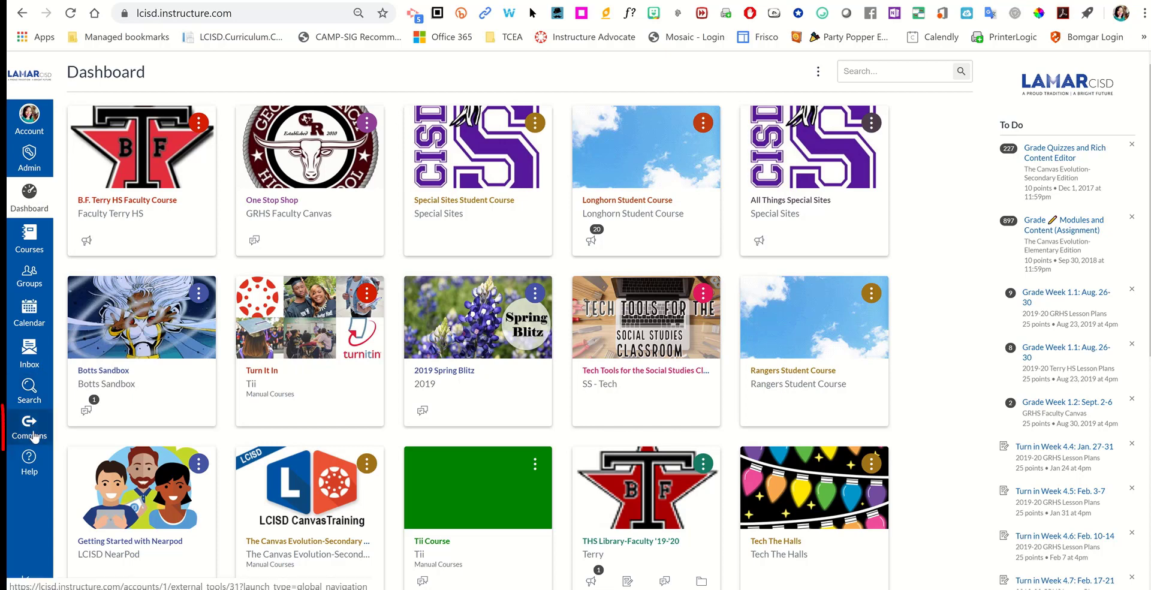
{"action": "left_click", "coordinate": [29, 428]}
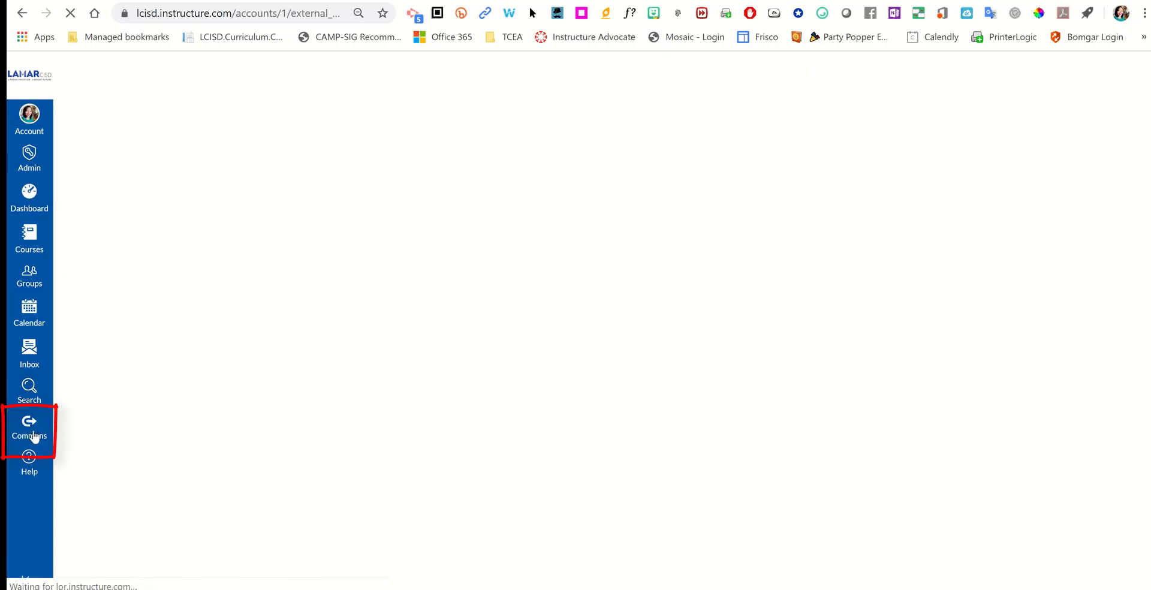
{"action": "left_click", "coordinate": [29, 428]}
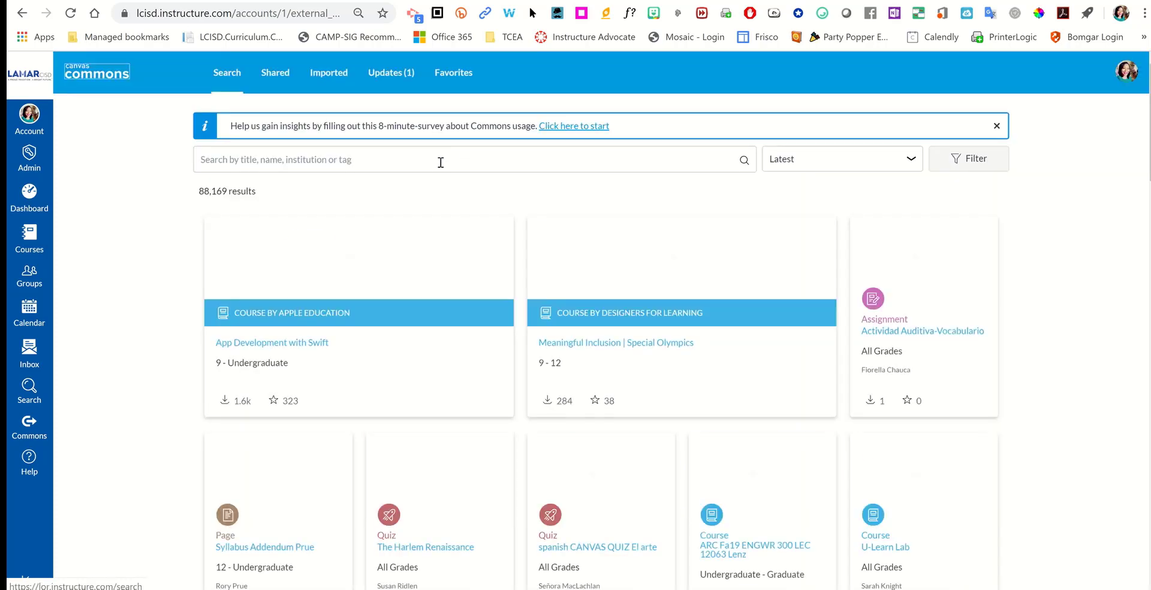
{"action": "type", "text": "paul"}
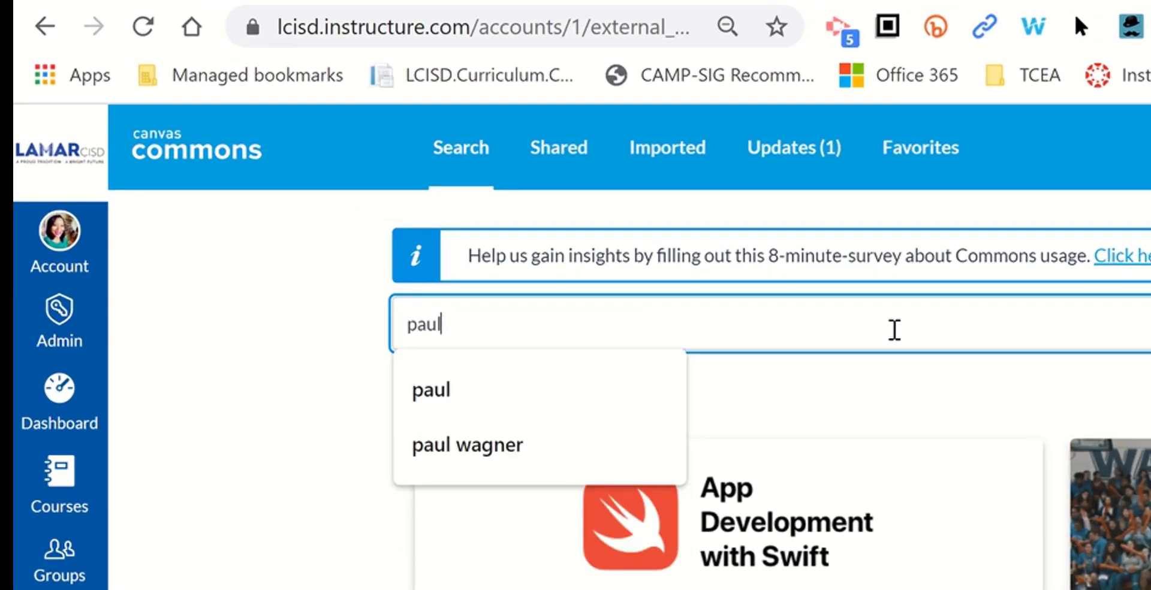
{"action": "left_click", "coordinate": [467, 443]}
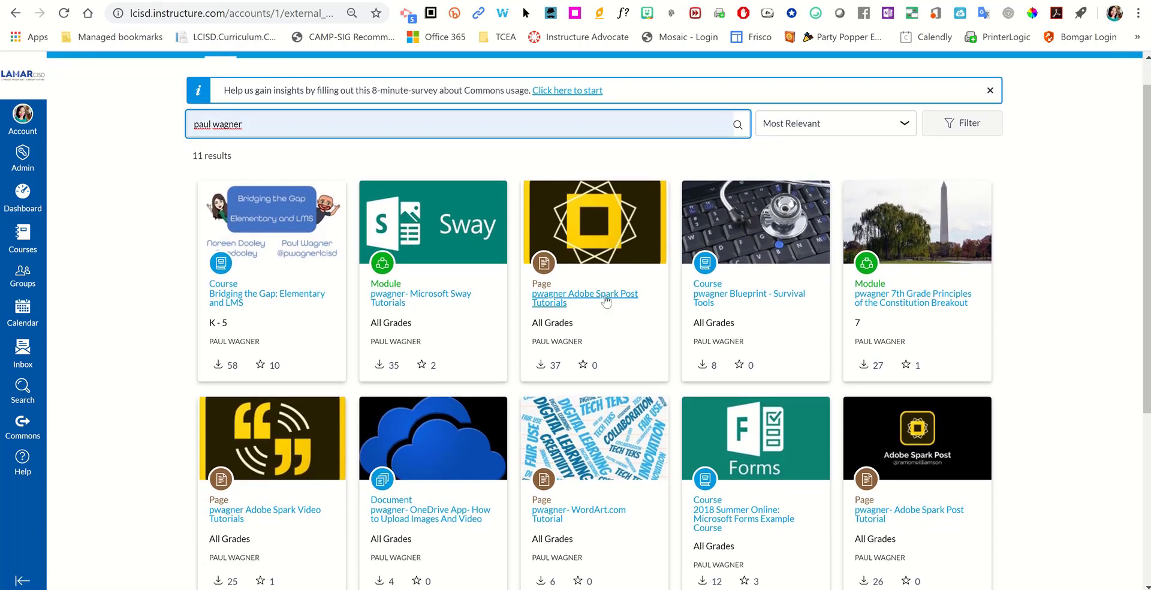
- Start an import of the pwagner Adobe Spark Post Tutorials page from its Commons result
{"action": "left_click", "coordinate": [584, 298]}
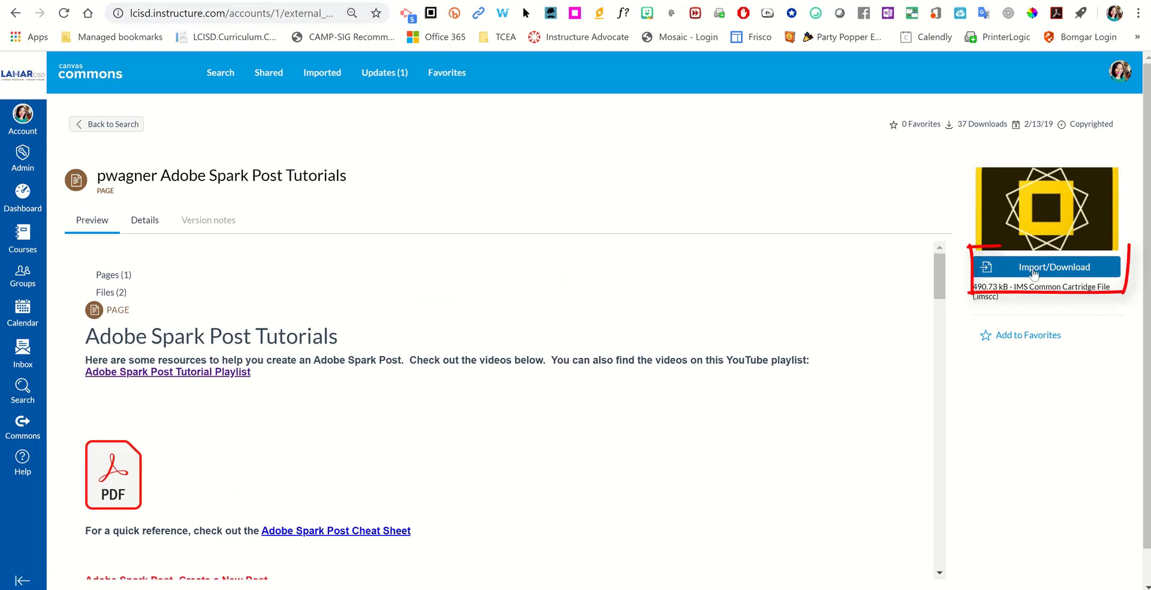
{"action": "left_click", "coordinate": [1045, 266]}
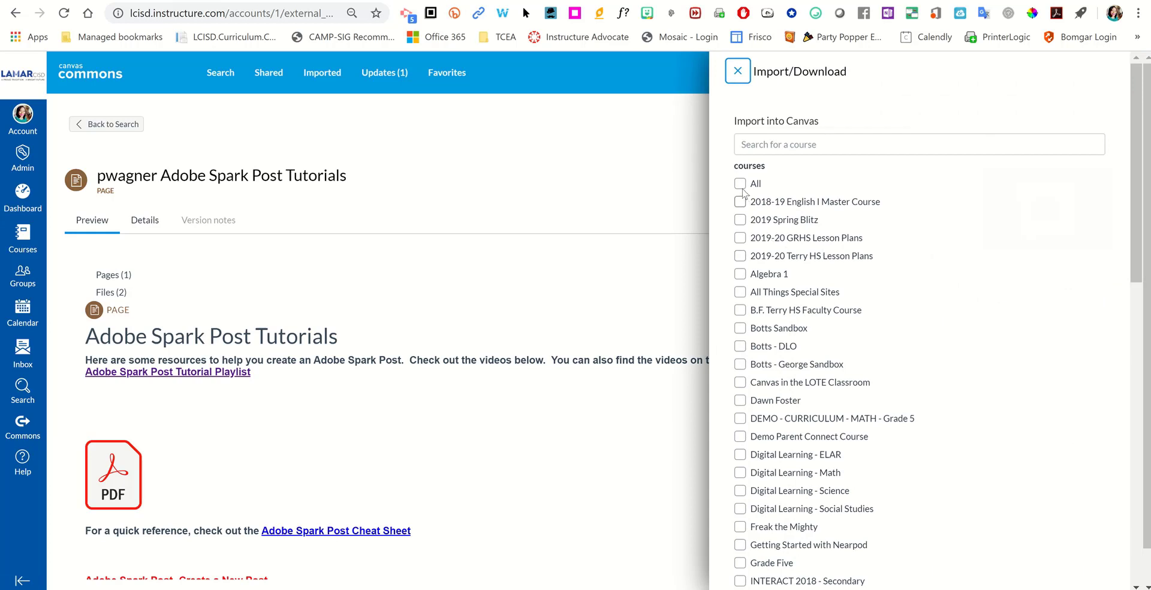
- Choose only the sandbox course as the destination and import the page
{"action": "left_click", "coordinate": [740, 184]}
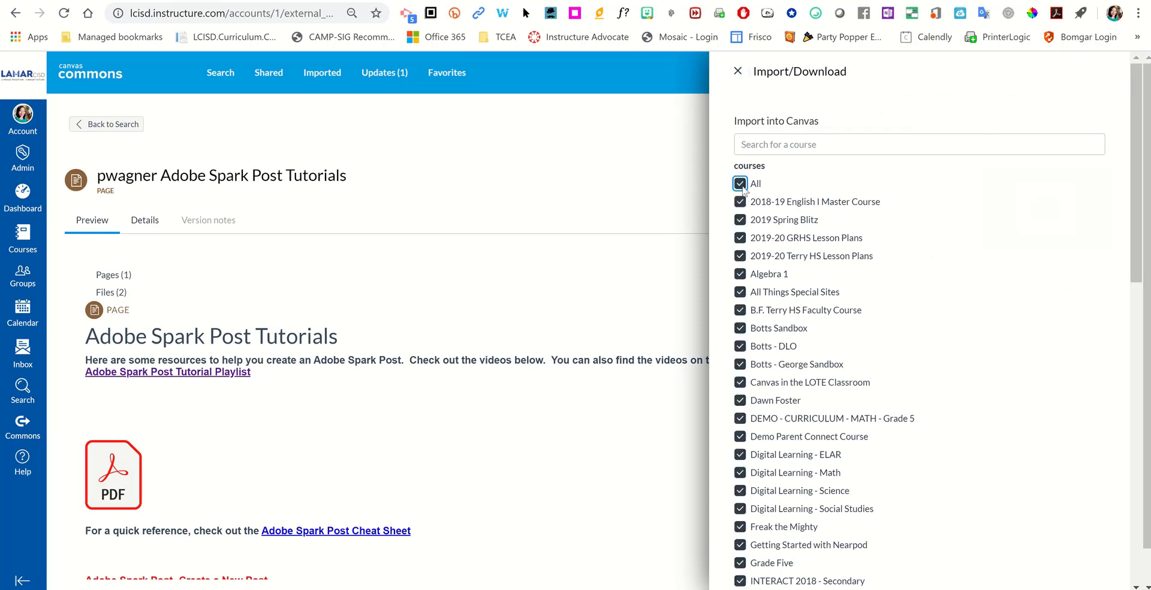
{"action": "left_click", "coordinate": [739, 183]}
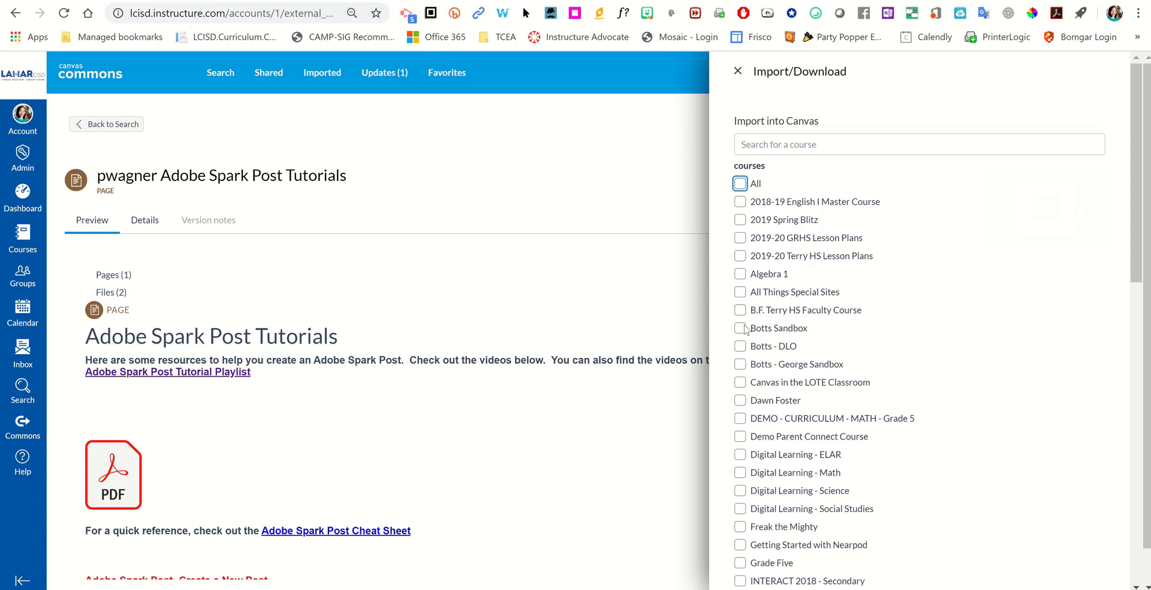
{"action": "left_click", "coordinate": [740, 328]}
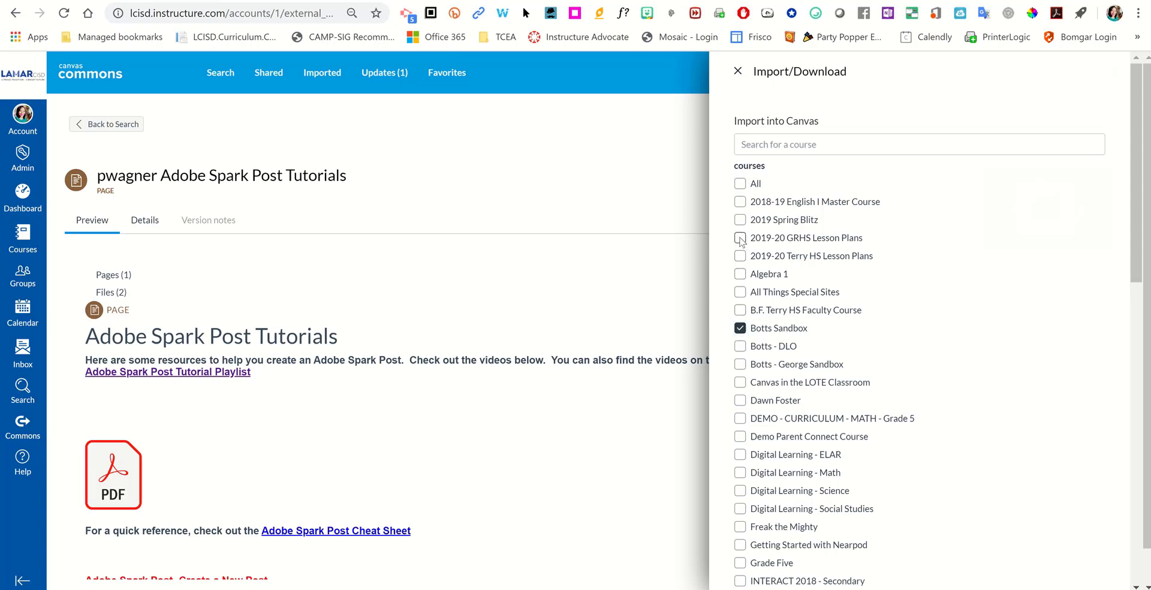
{"action": "left_click", "coordinate": [740, 237]}
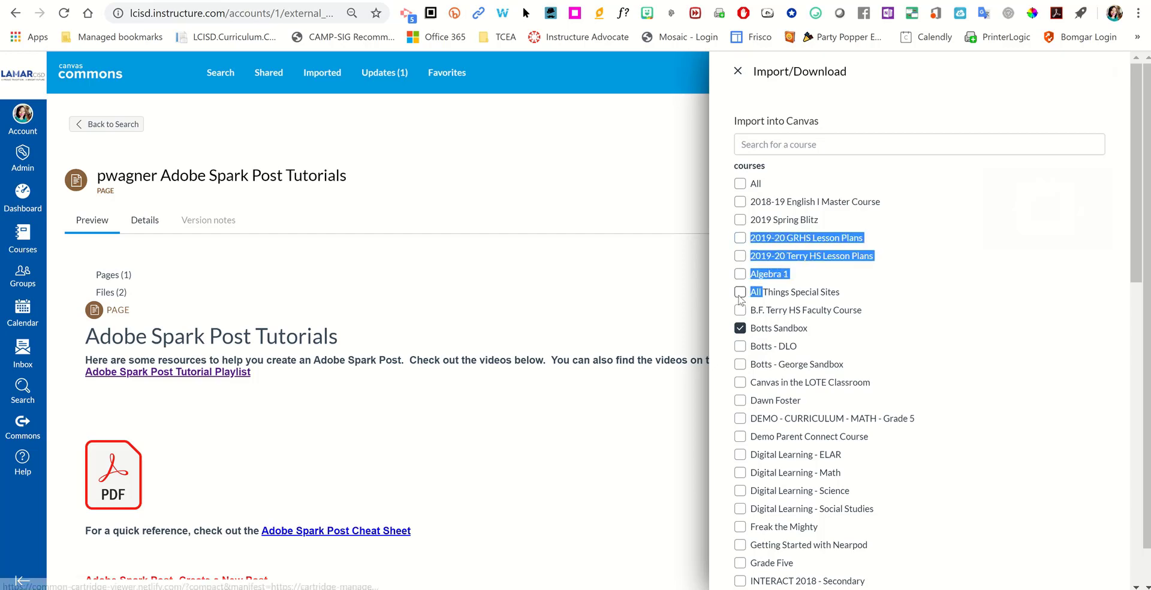
{"action": "scroll", "scroll_direction": "down", "scroll_amount": 3}
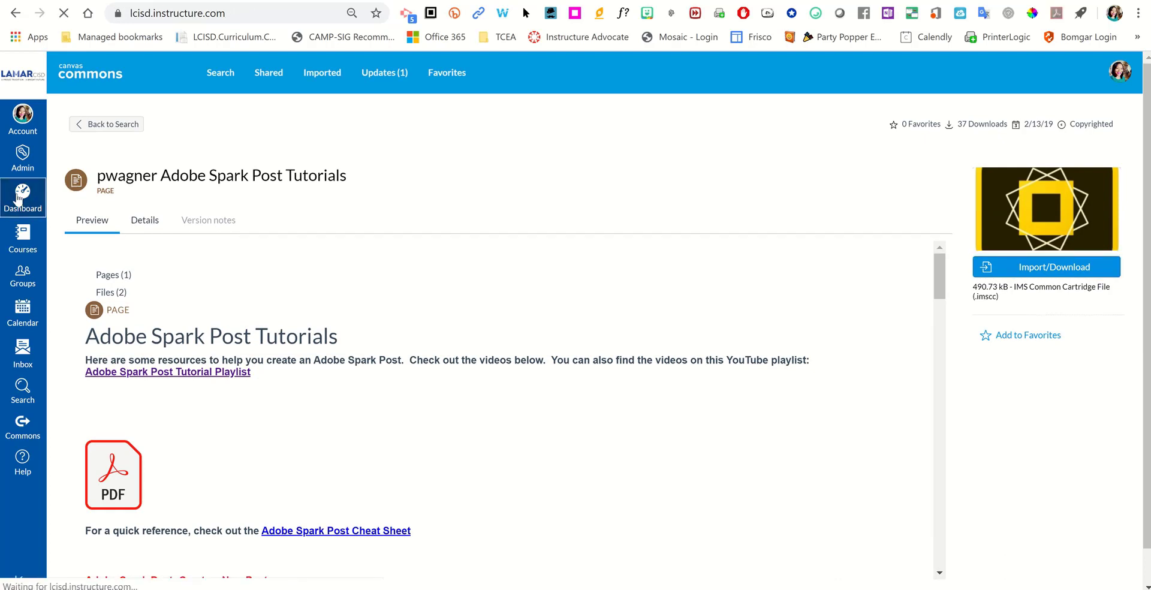
- Return to the Dashboard and enter the Botts Sandbox course home page
{"action": "left_click", "coordinate": [23, 197]}
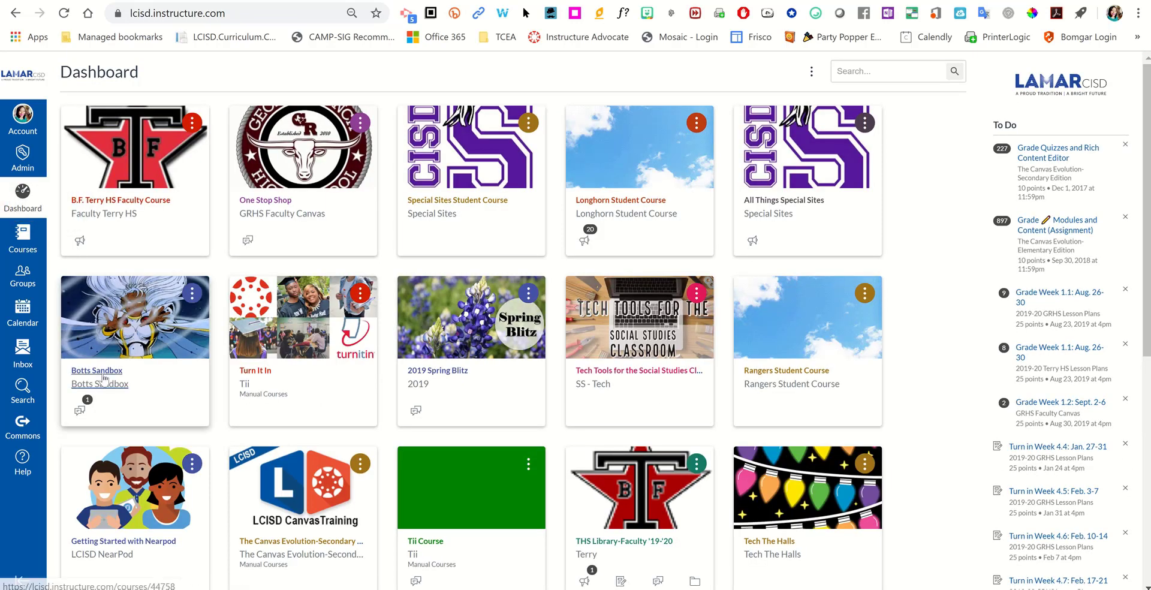
{"action": "left_click", "coordinate": [96, 369]}
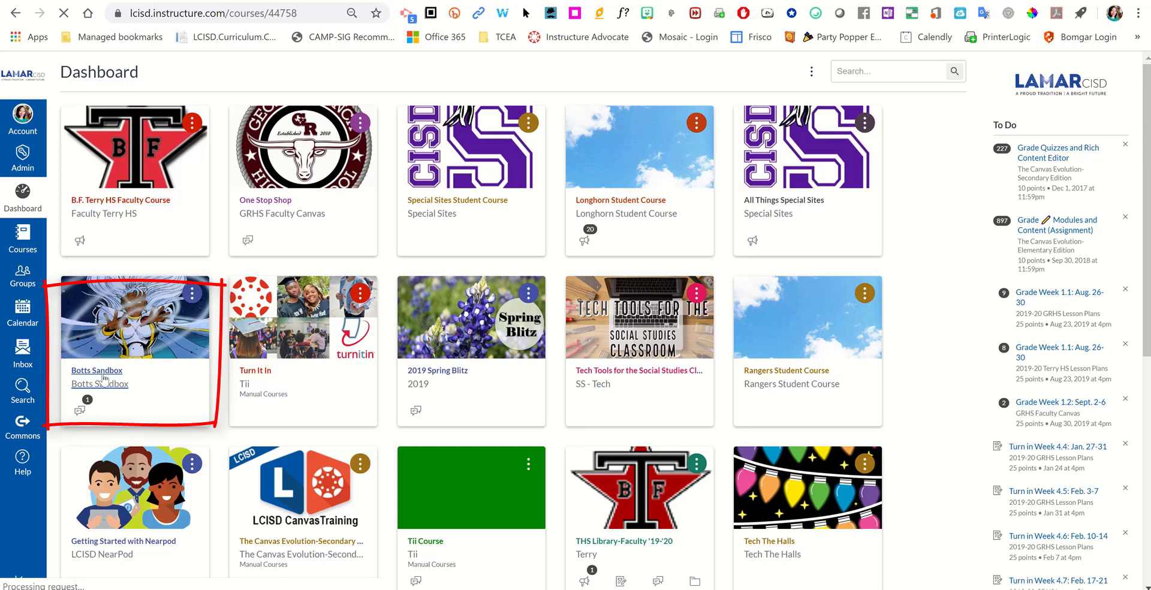
{"action": "left_click", "coordinate": [96, 369]}
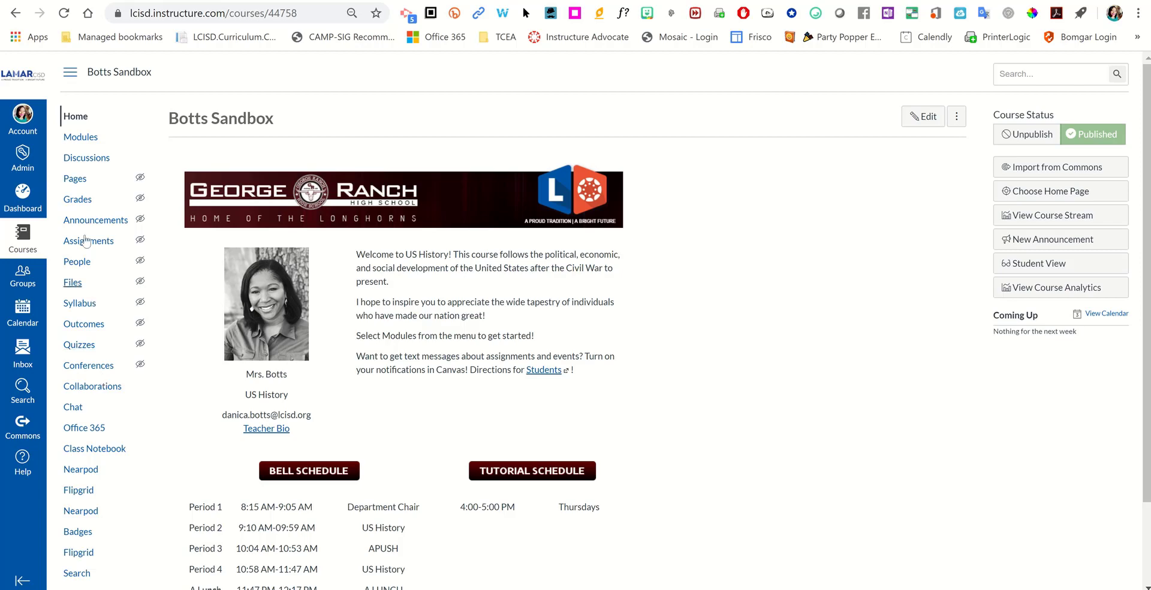
{"action": "mouse_move", "coordinate": [140, 178]}
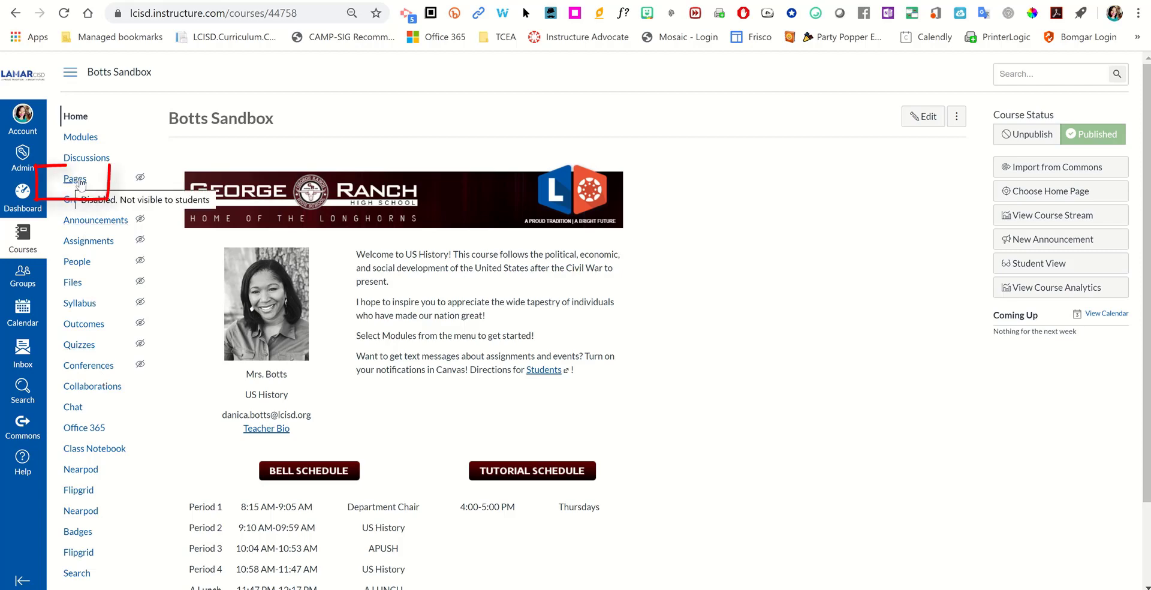
- List all pages in Botts Sandbox to see the imported Adobe Spark pages
{"action": "left_click", "coordinate": [75, 178]}
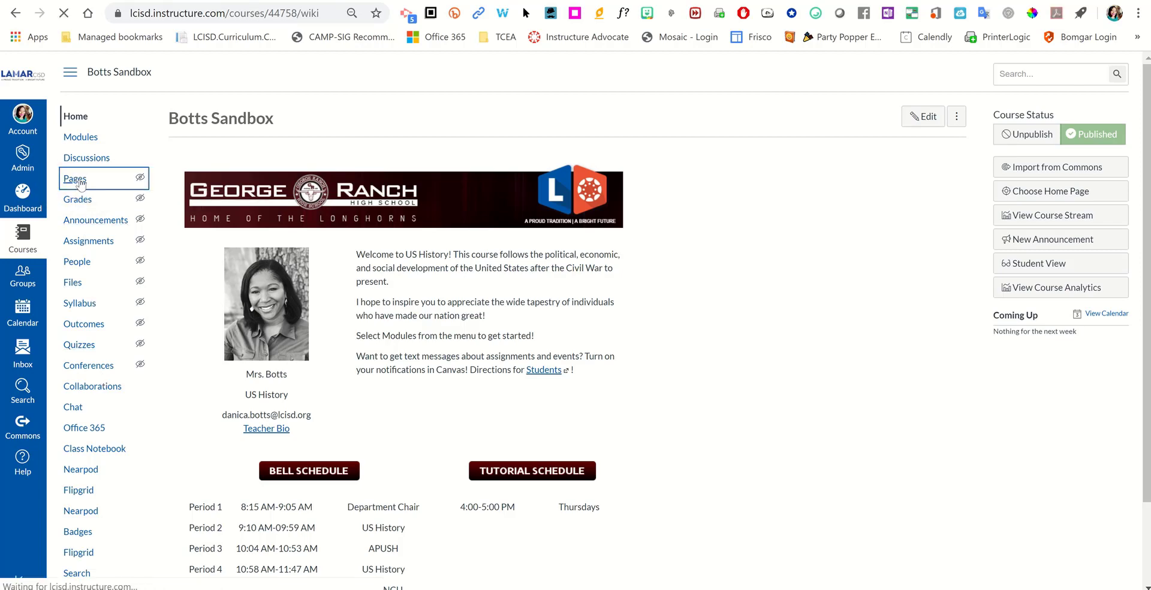
{"action": "left_click", "coordinate": [74, 178]}
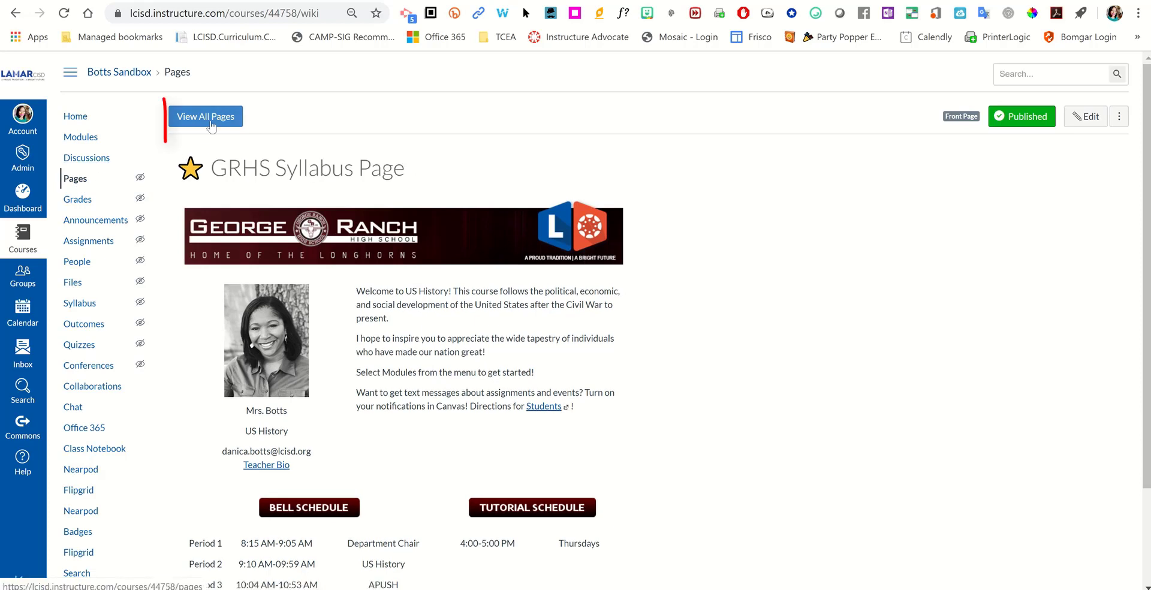
{"action": "left_click", "coordinate": [205, 116]}
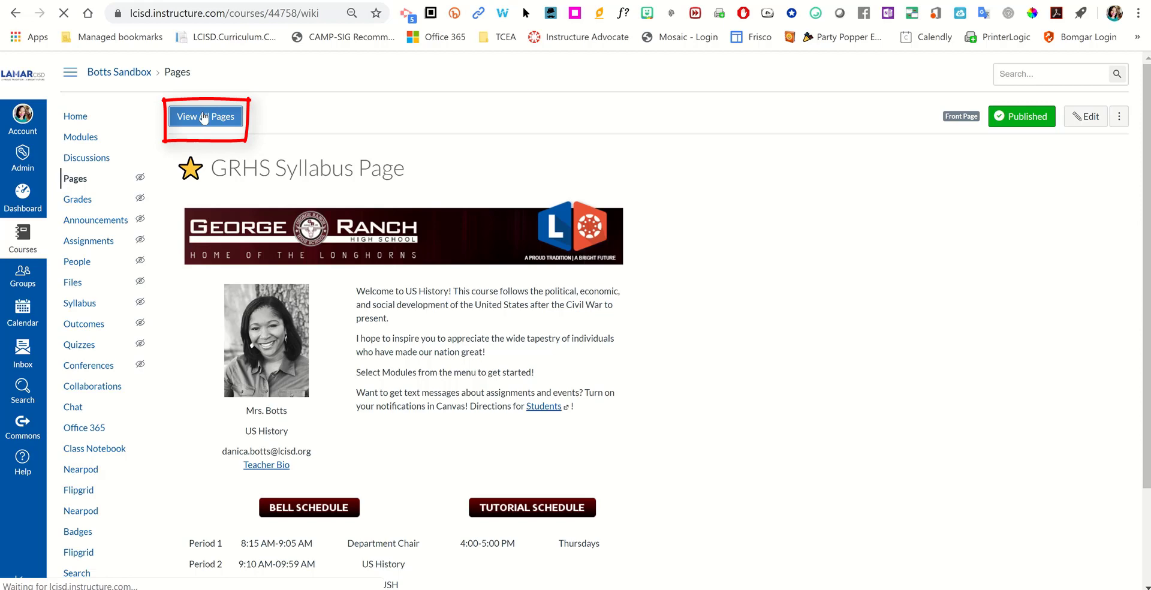
{"action": "left_click", "coordinate": [205, 116]}
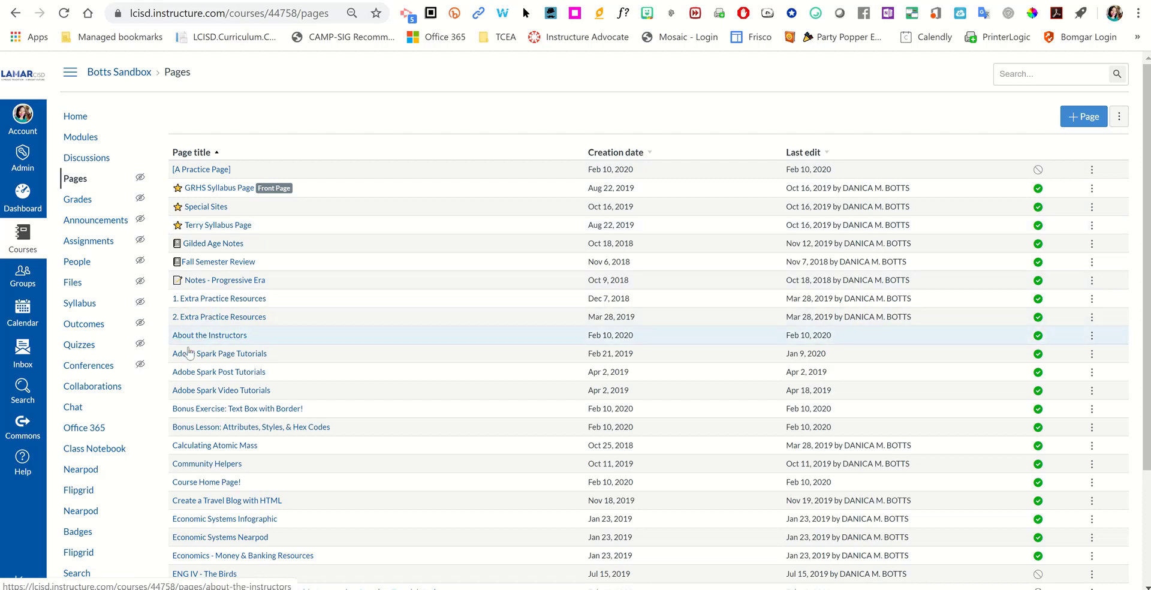
{"action": "mouse_move", "coordinate": [220, 352]}
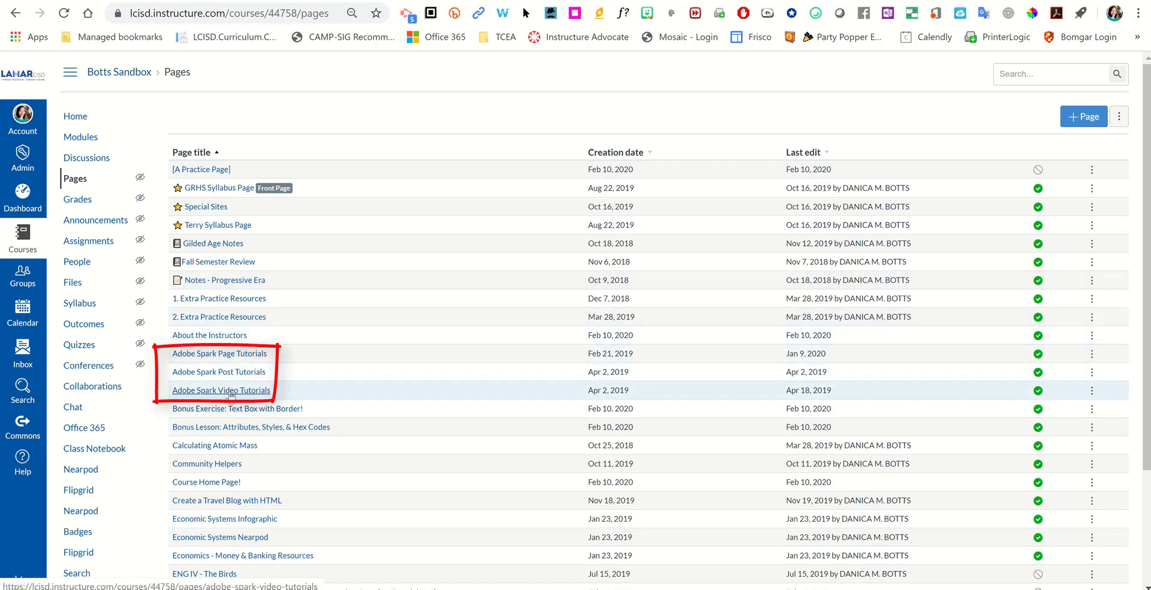
- View the Adobe Spark Video Tutorials page and scroll through its content
{"action": "left_click", "coordinate": [221, 390]}
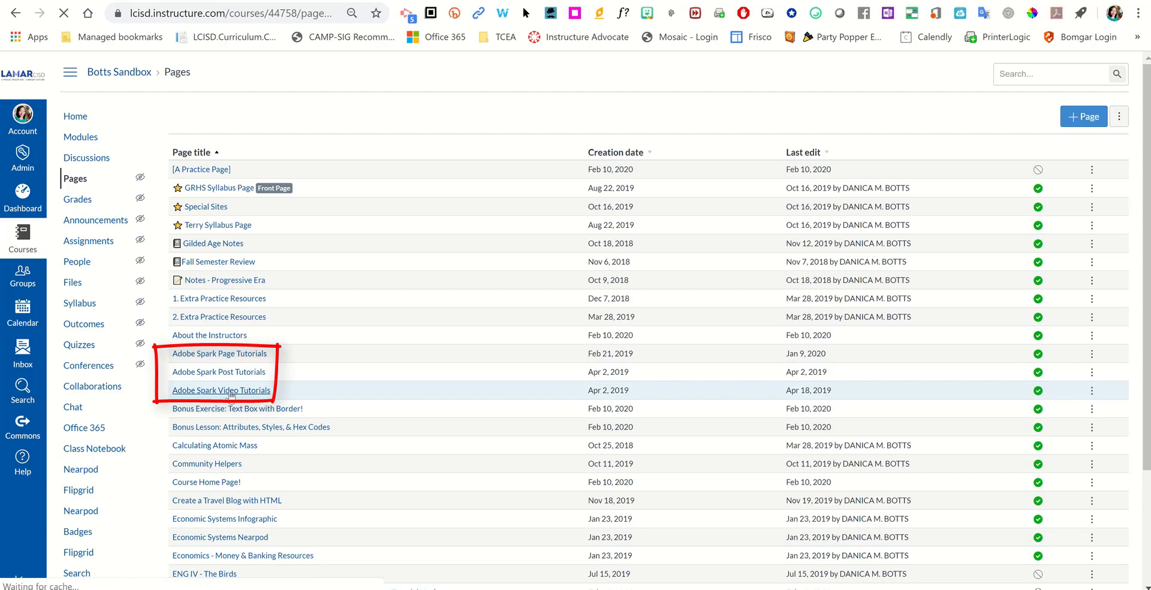
{"action": "left_click", "coordinate": [220, 390]}
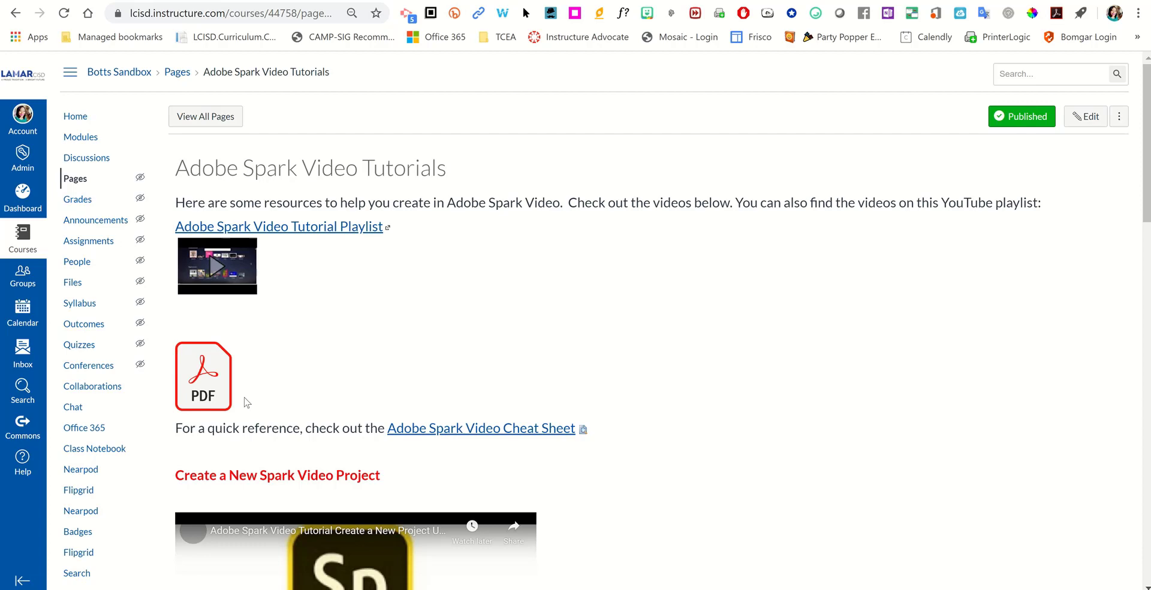
{"action": "scroll", "scroll_direction": "down", "scroll_amount": 3}
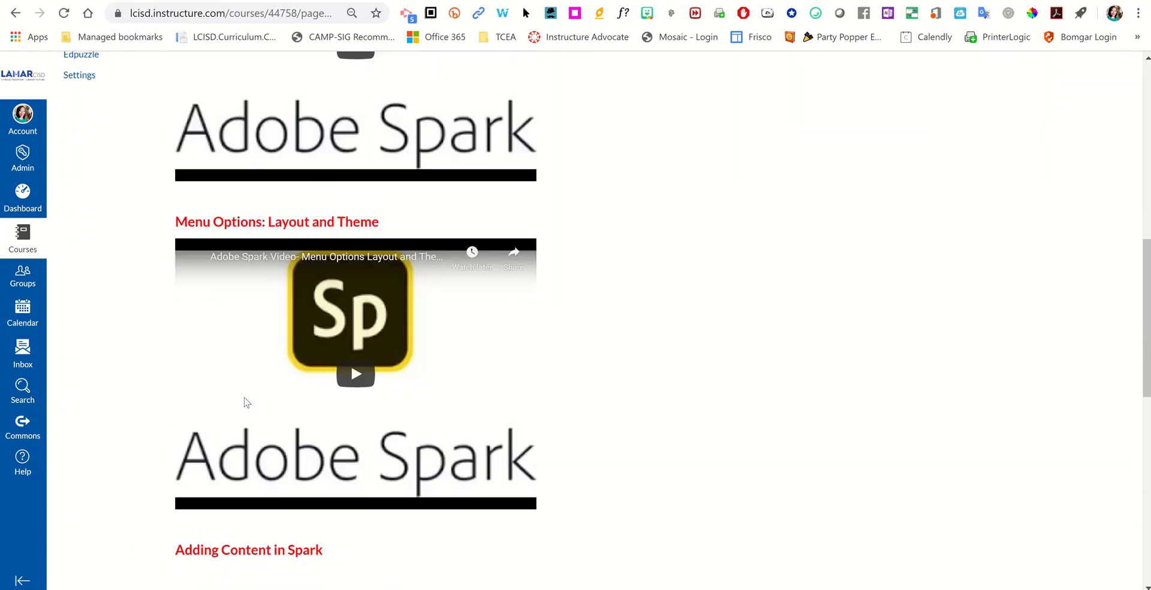
{"action": "scroll", "scroll_direction": "down", "scroll_amount": 3}
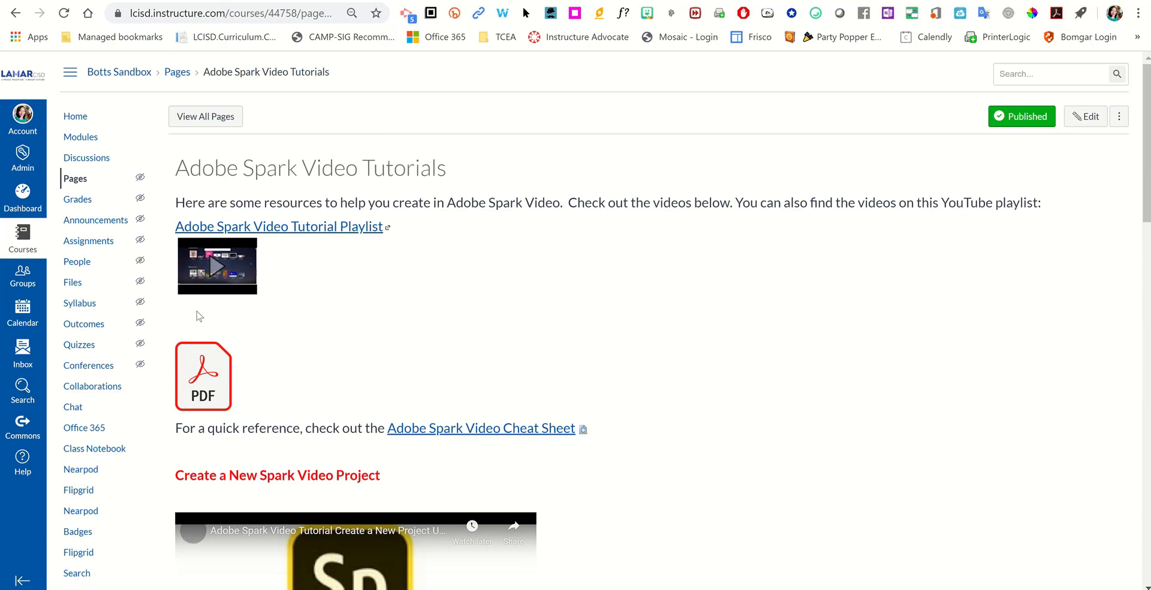
{"action": "mouse_move", "coordinate": [154, 266]}
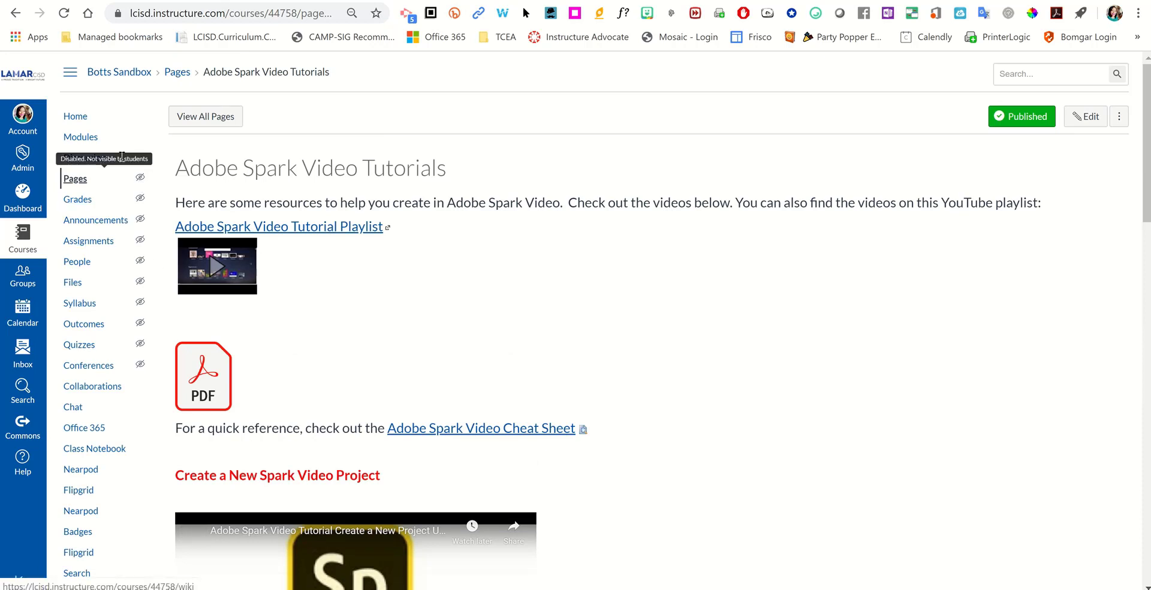
{"action": "left_click", "coordinate": [81, 136]}
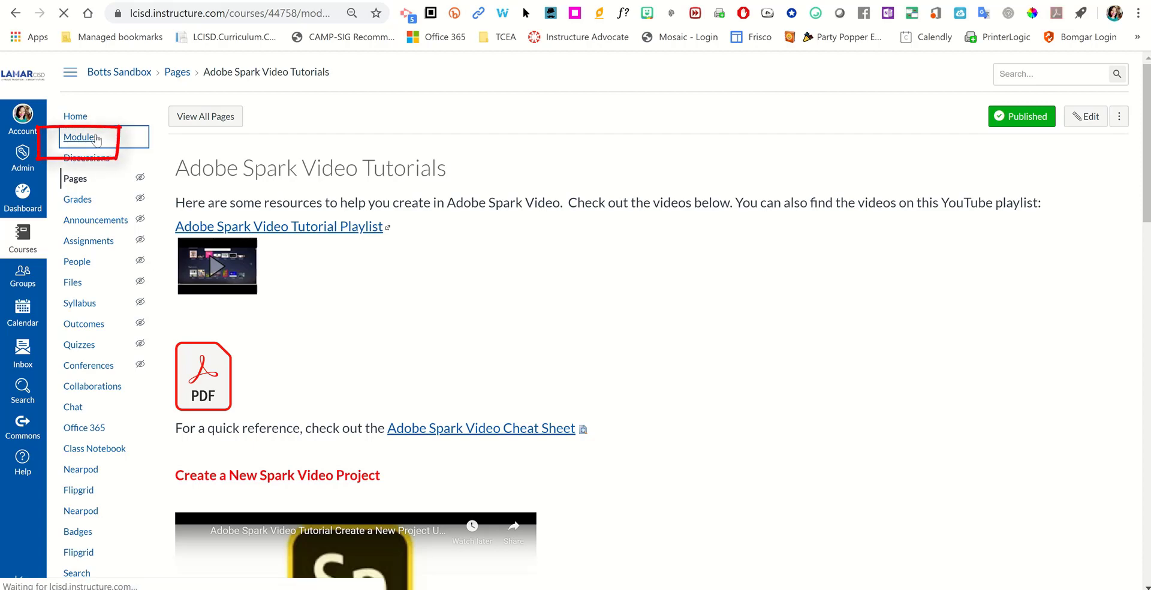
- Add the Adobe Spark Page Tutorials page as the last item of the Class Overview module
{"action": "left_click", "coordinate": [80, 137]}
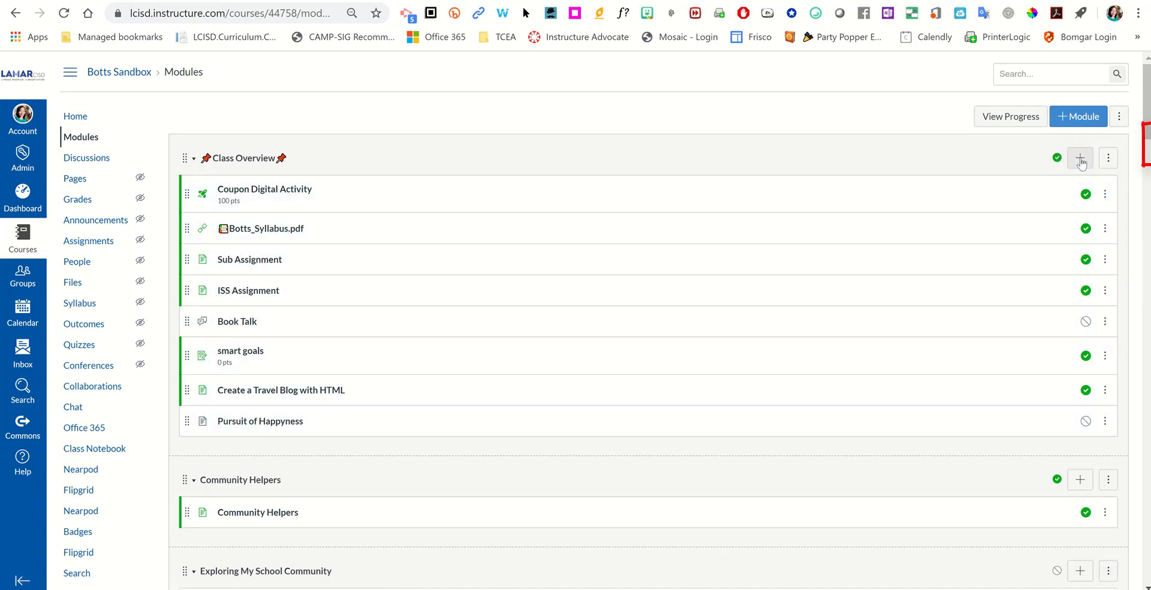
{"action": "left_click", "coordinate": [1081, 158]}
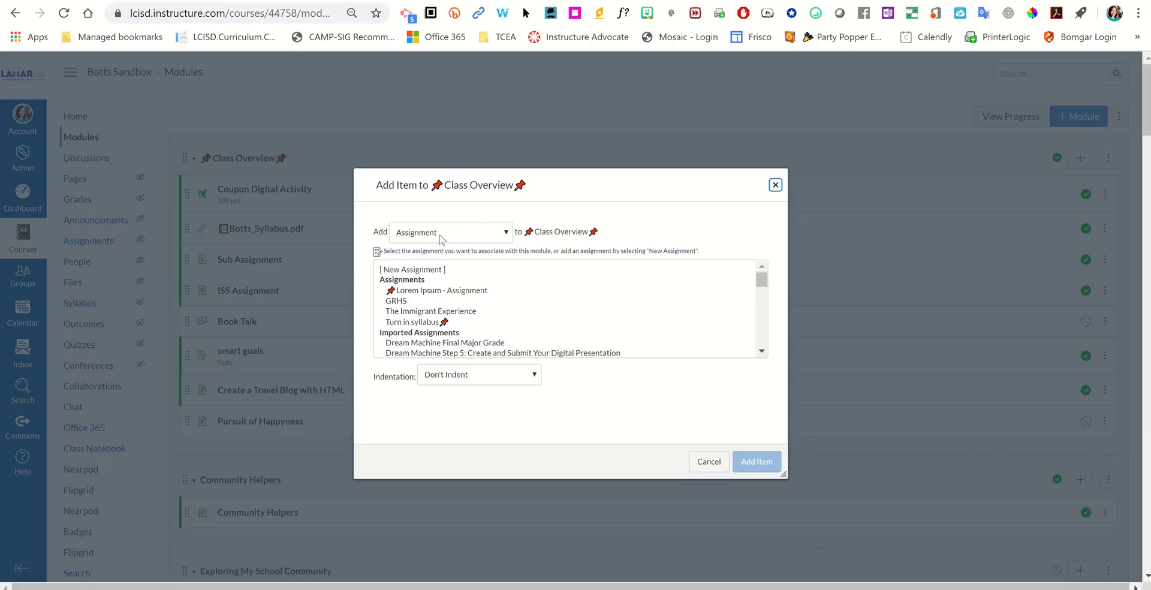
{"action": "left_click", "coordinate": [450, 231]}
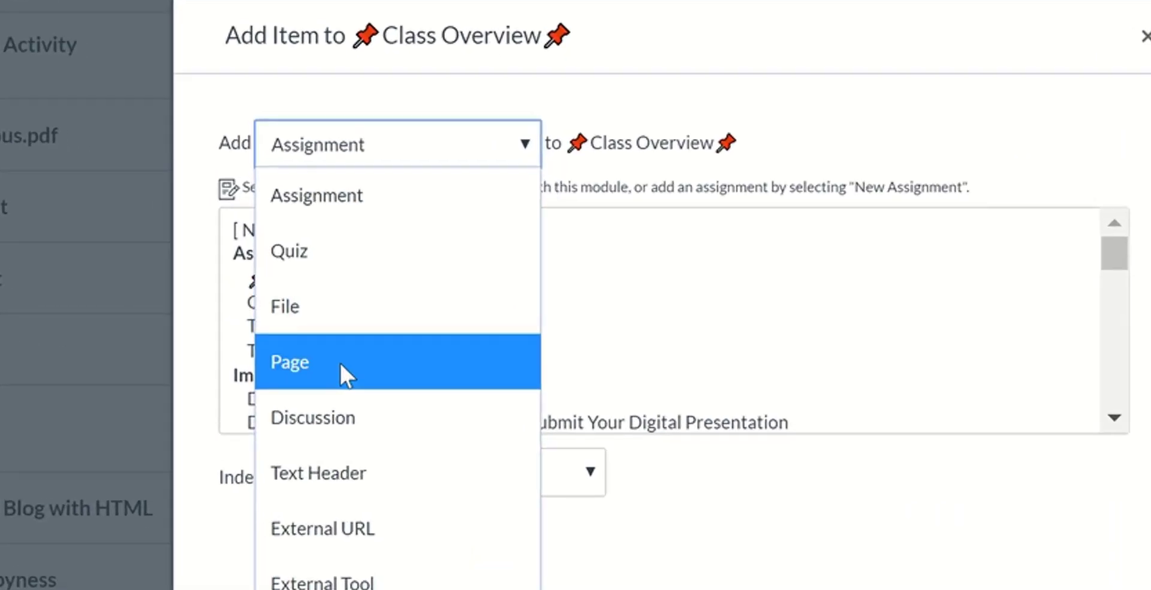
{"action": "left_click", "coordinate": [289, 361]}
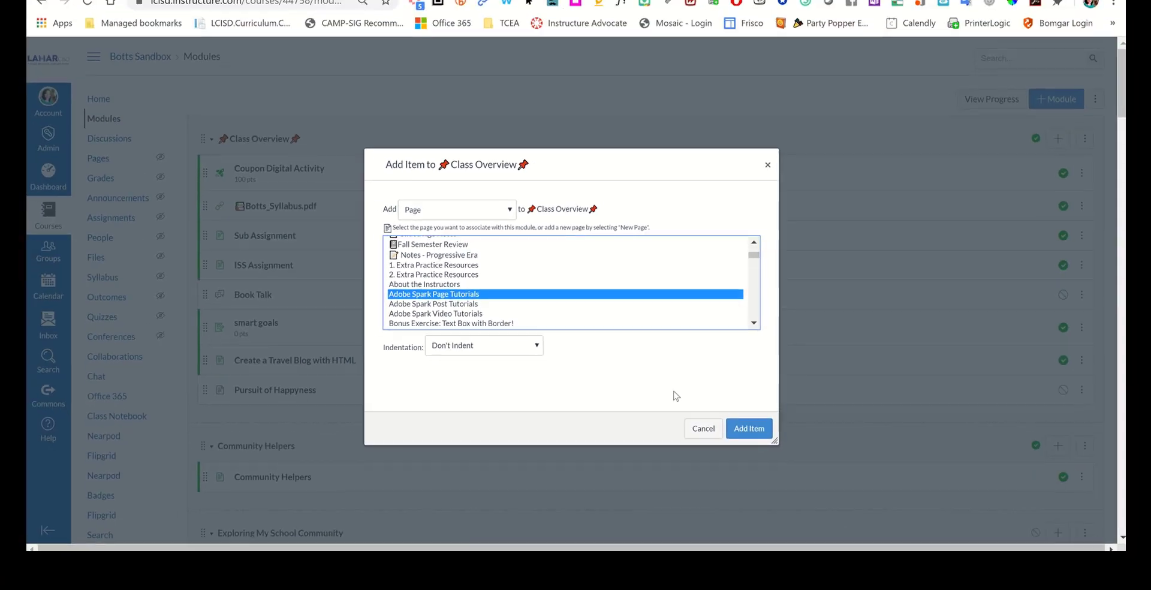
{"action": "left_click", "coordinate": [748, 428]}
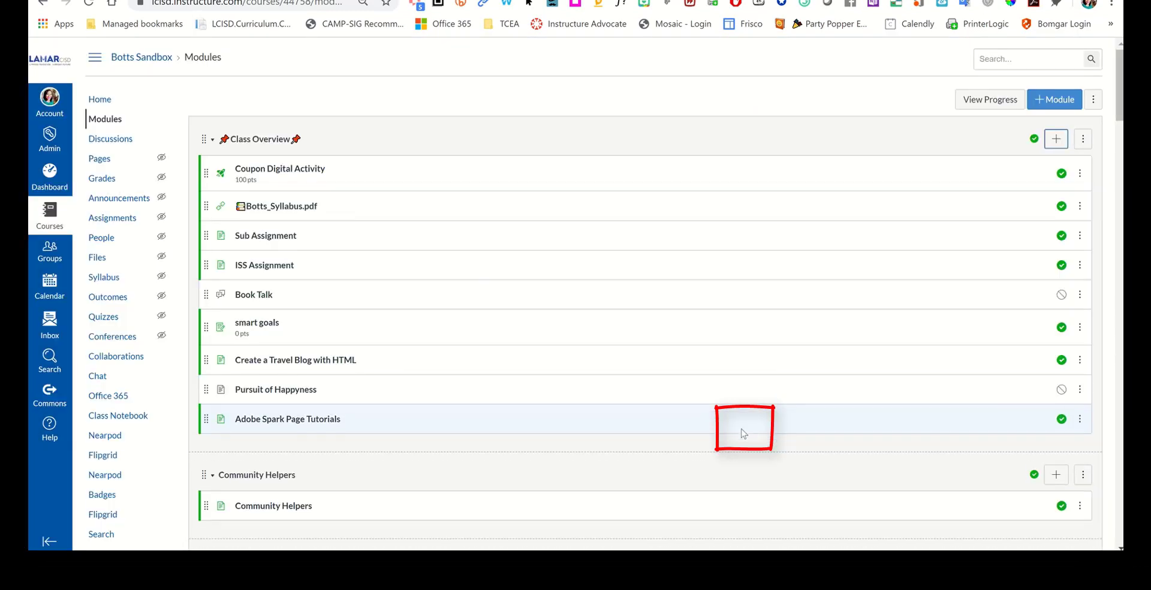